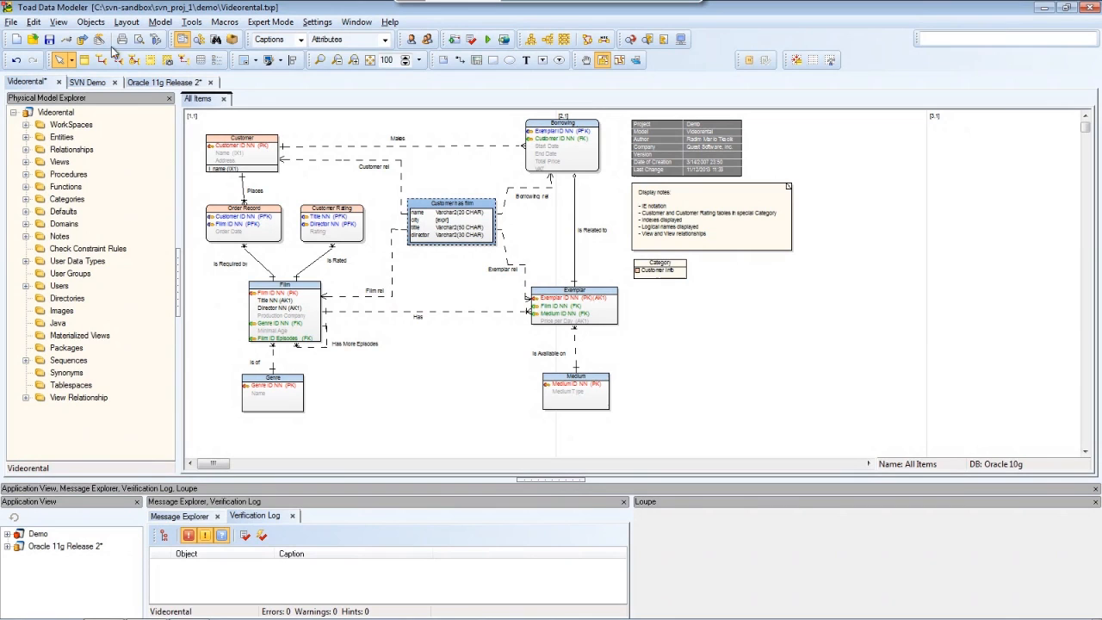
Step: Open DDL script generation for the Videorental model from the Model menu
click(160, 22)
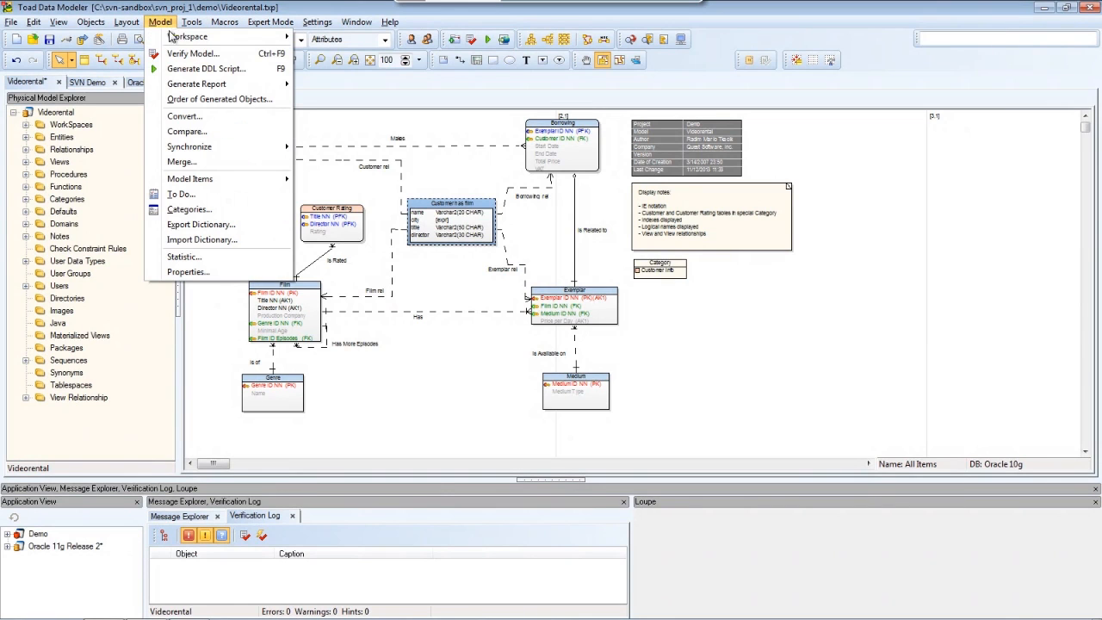
click(207, 68)
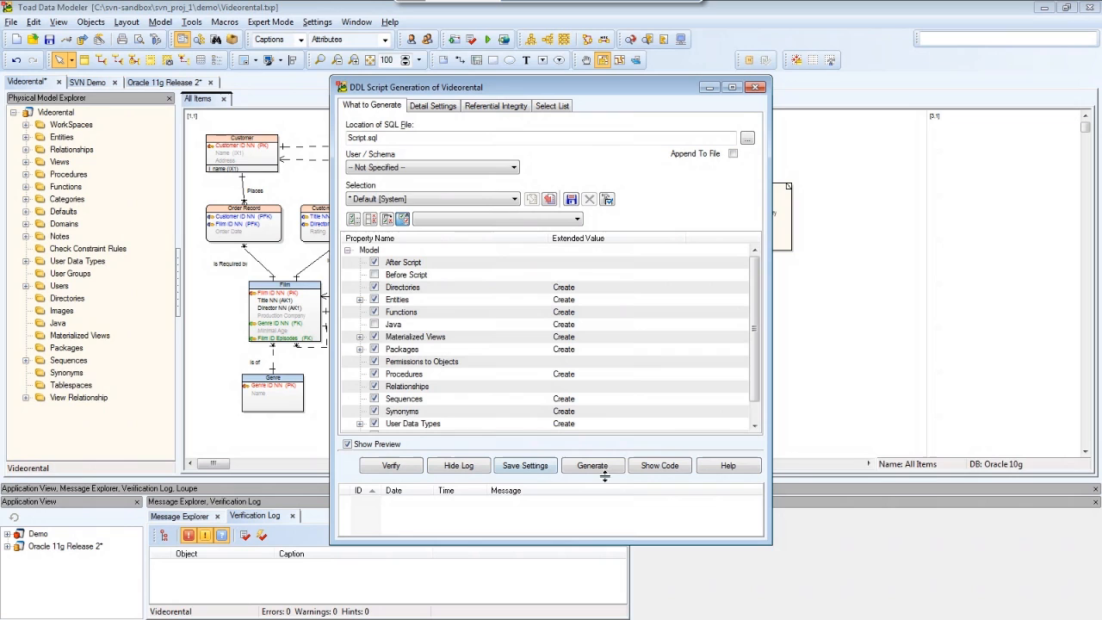
Step: Generate the Videorental DDL script and scroll through its SQL code preview
click(592, 465)
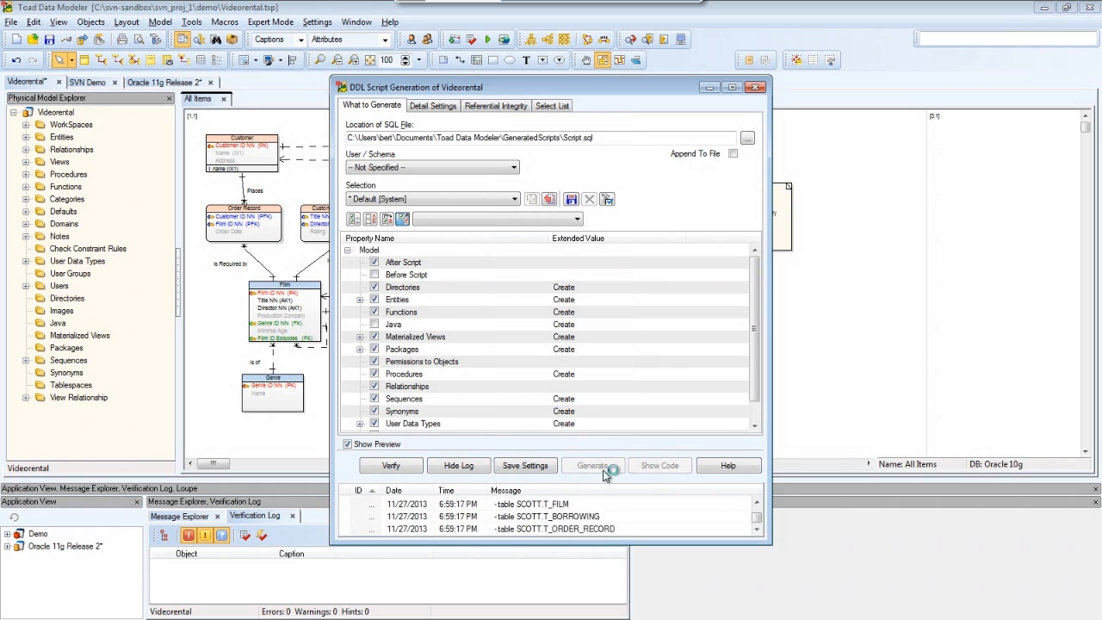
click(593, 465)
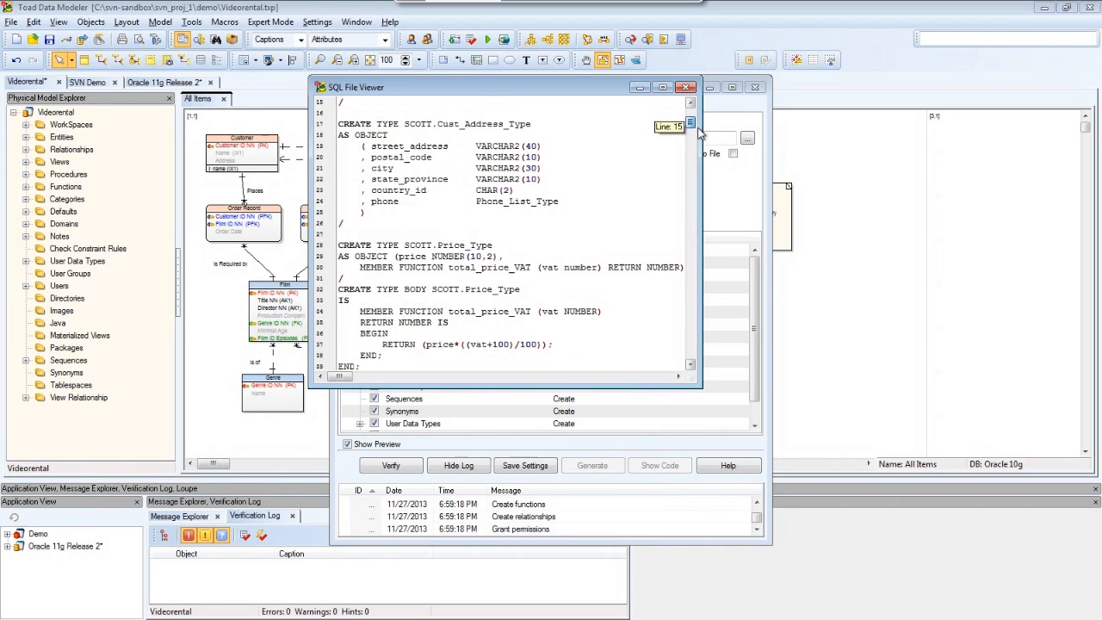
scroll(down, 3)
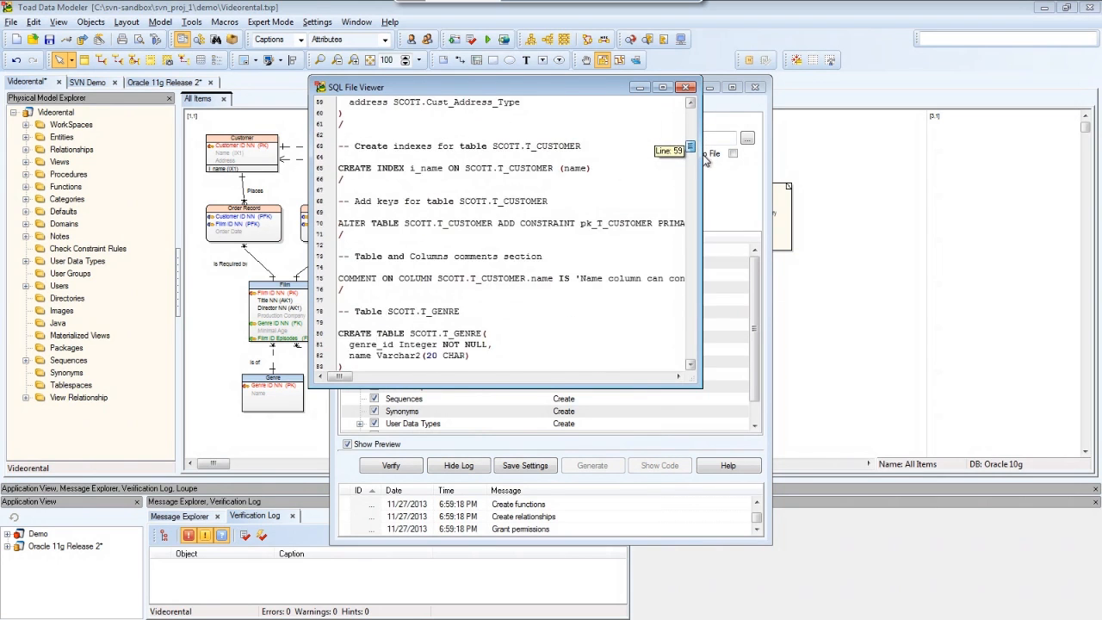
scroll(down, 3)
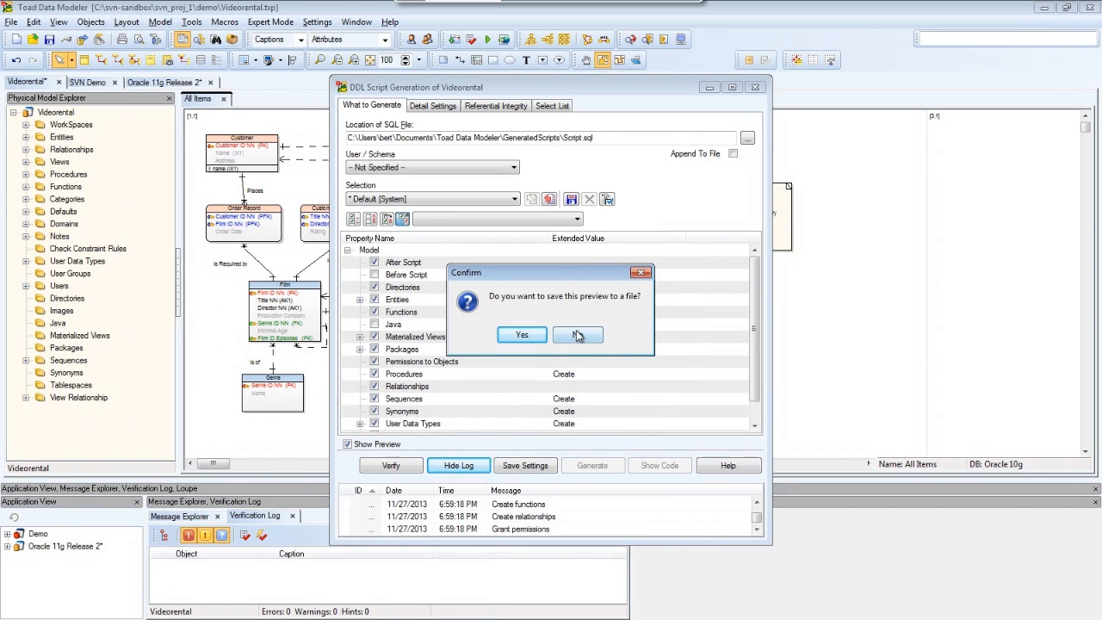
Step: Decline saving the script preview and bring up the Model menu commands
click(578, 335)
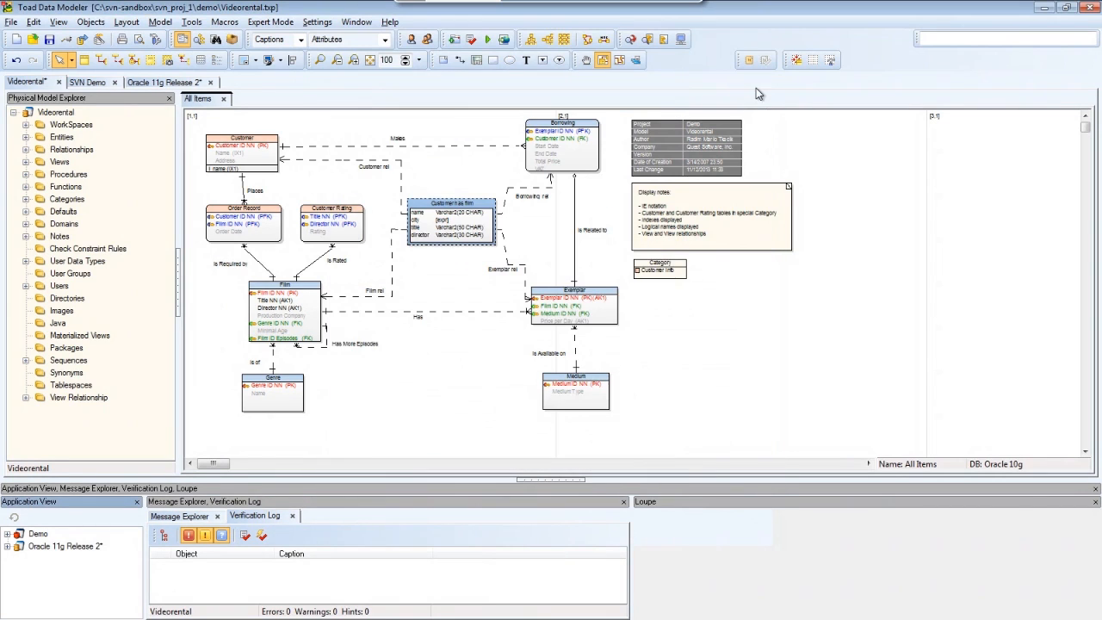
mouse_move(113, 58)
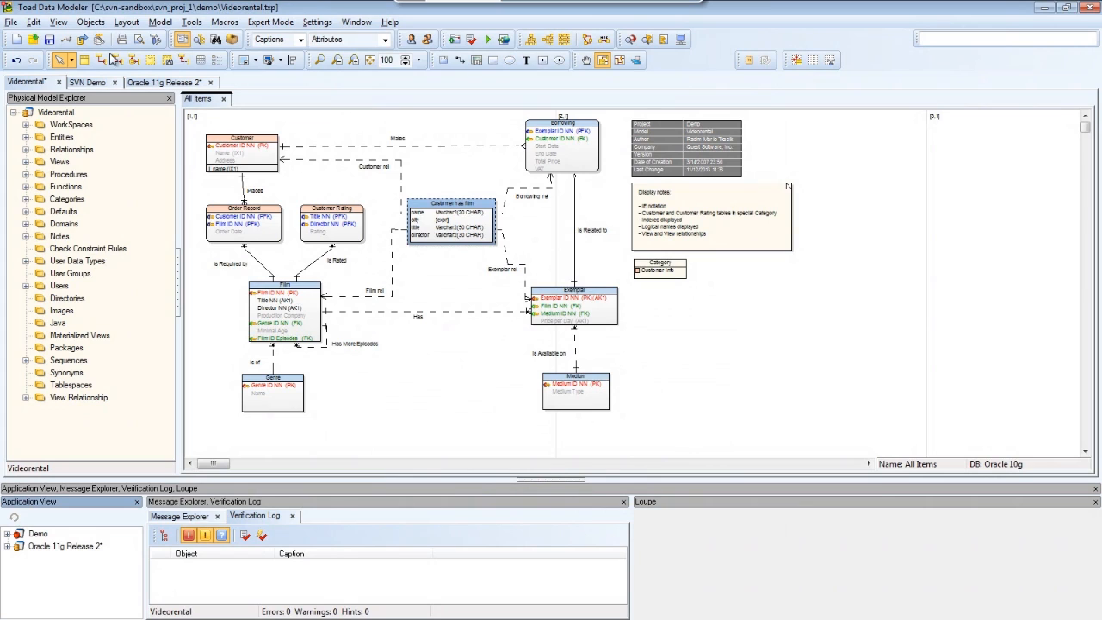
click(161, 21)
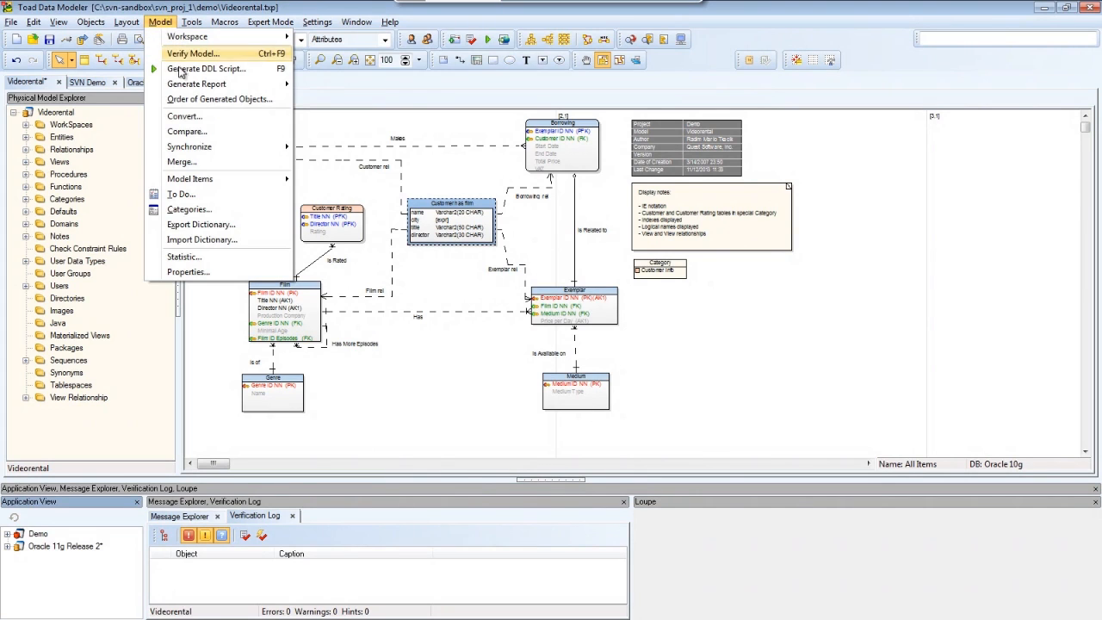
mouse_move(197, 83)
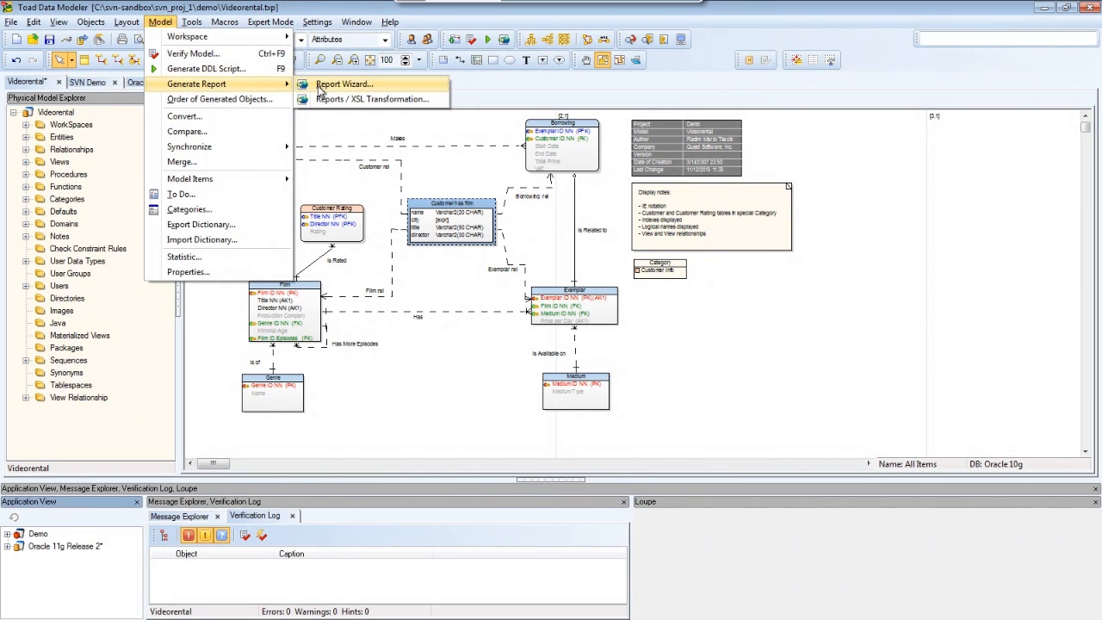
Step: Start the Report Wizard with HTML, Basic HTML Report, Frameless layout and default objects
click(343, 83)
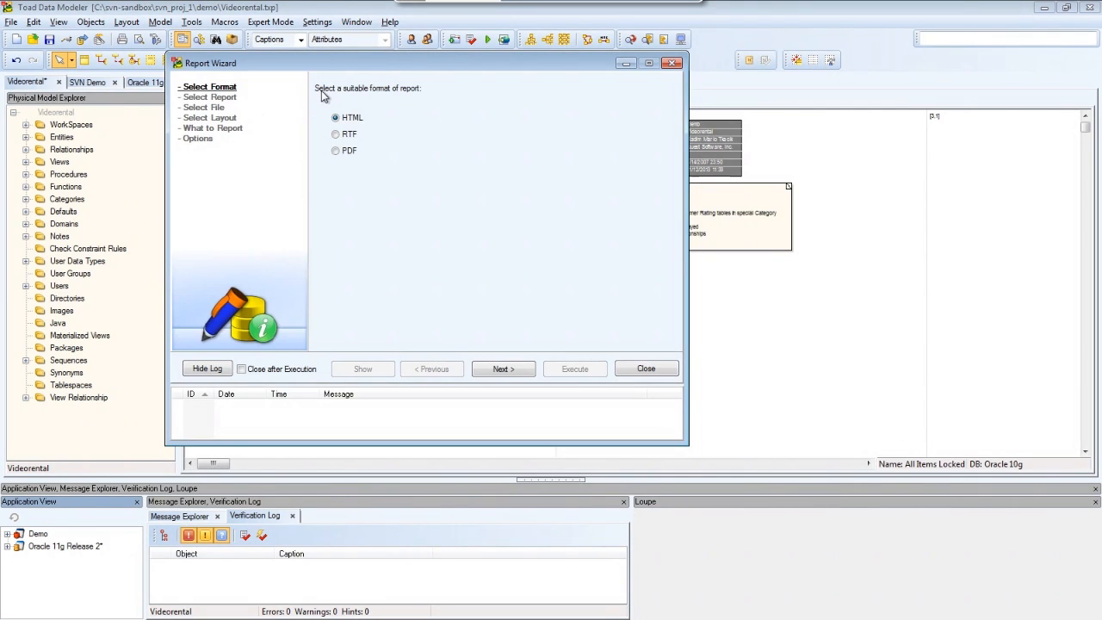
click(503, 369)
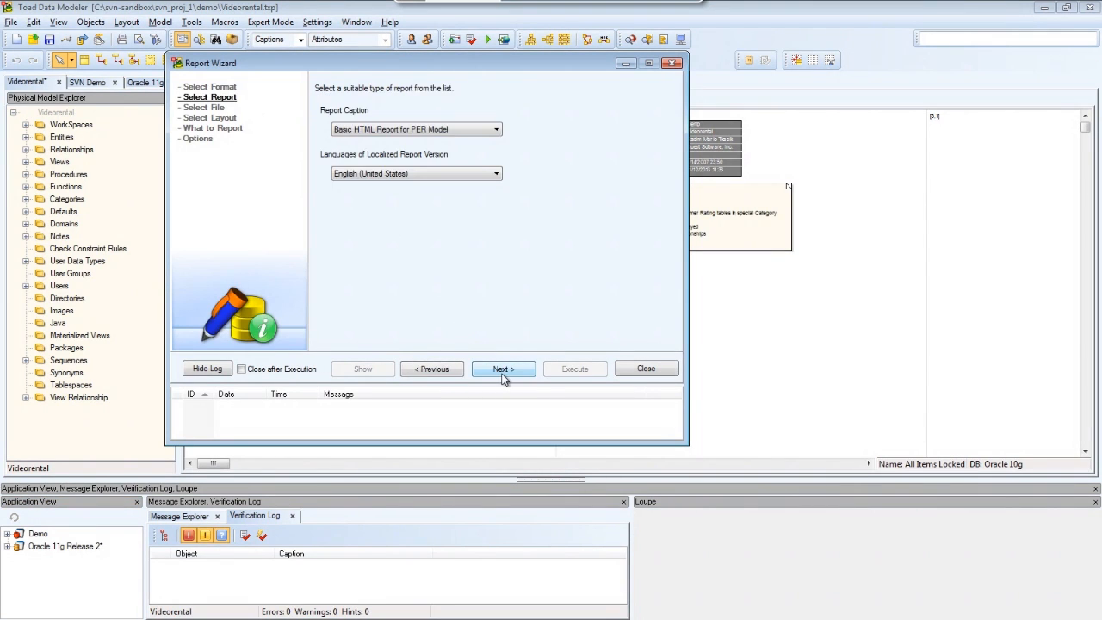
click(503, 369)
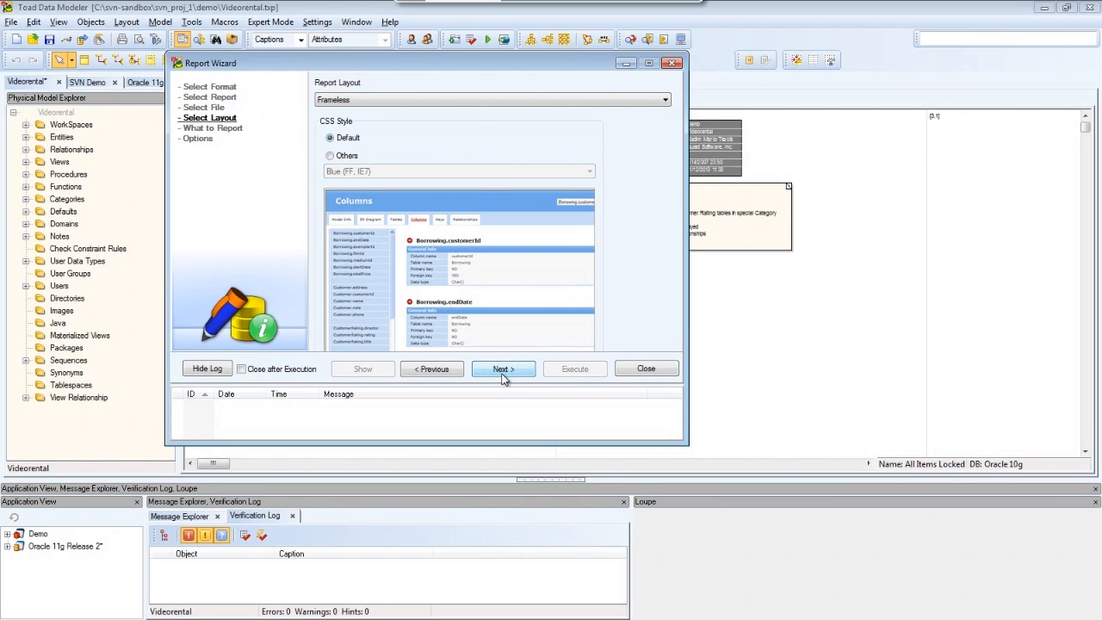
click(503, 369)
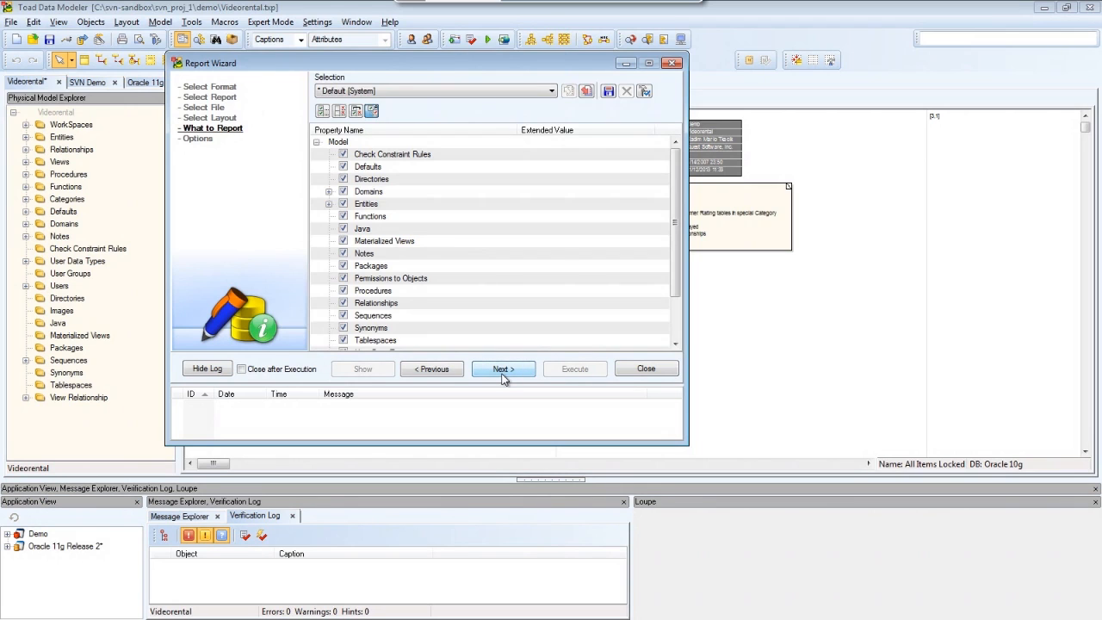
click(503, 368)
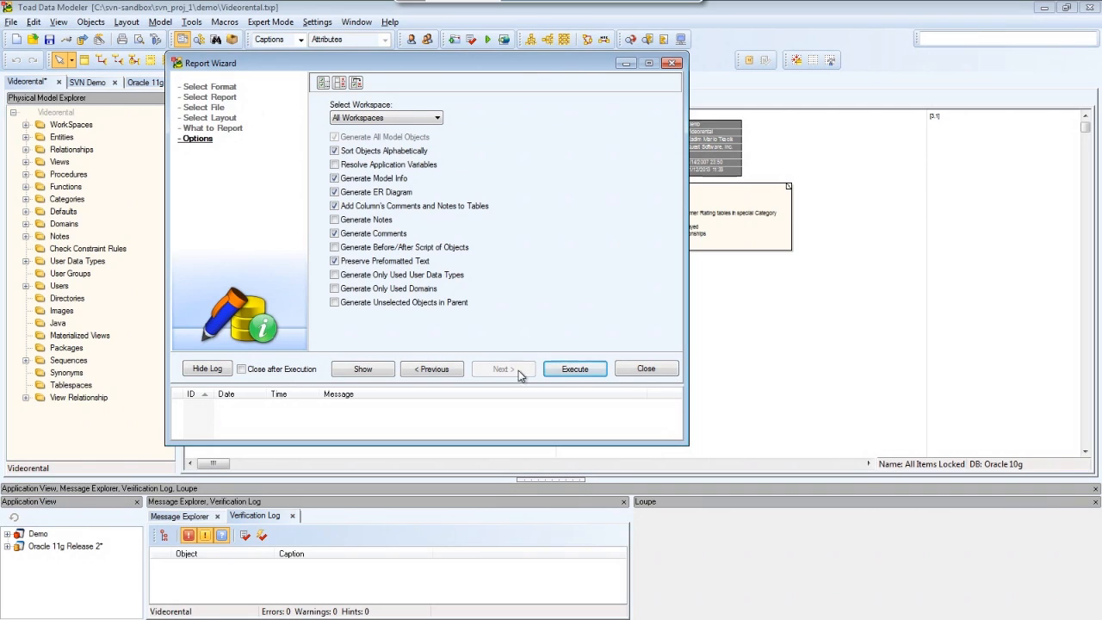
Step: Execute the HTML report, dismiss the completion notice, and show it in the browser
click(574, 368)
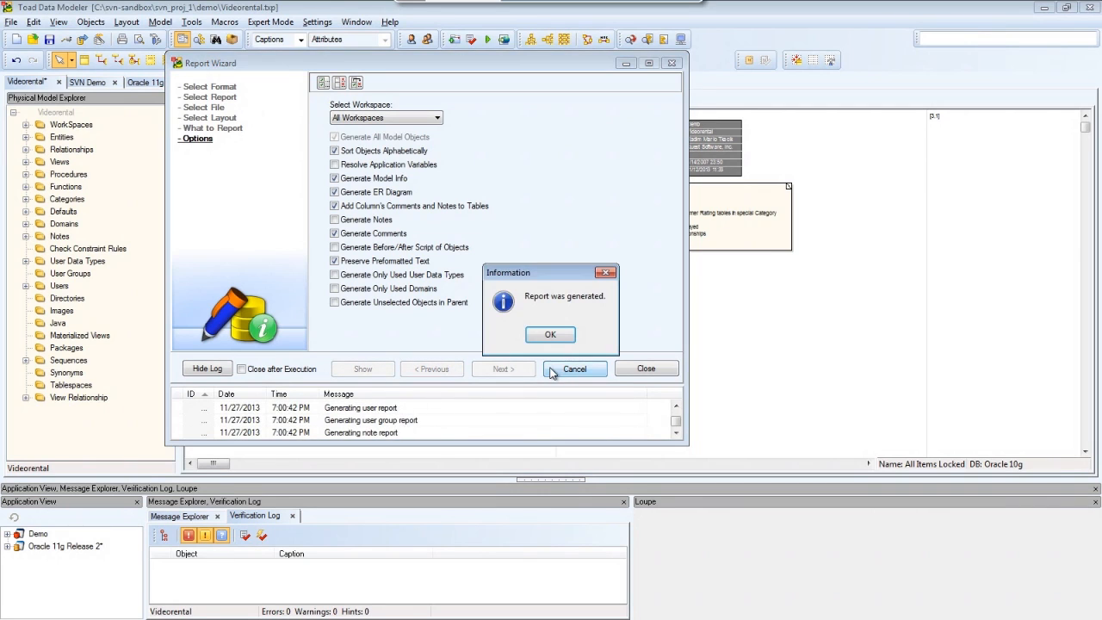
click(550, 334)
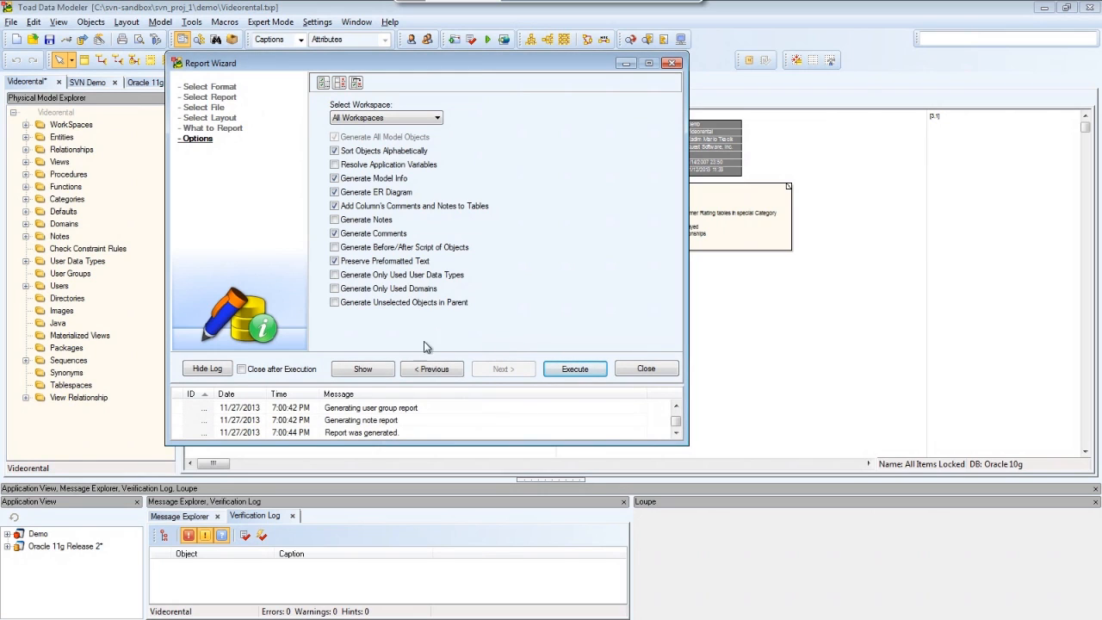
click(574, 369)
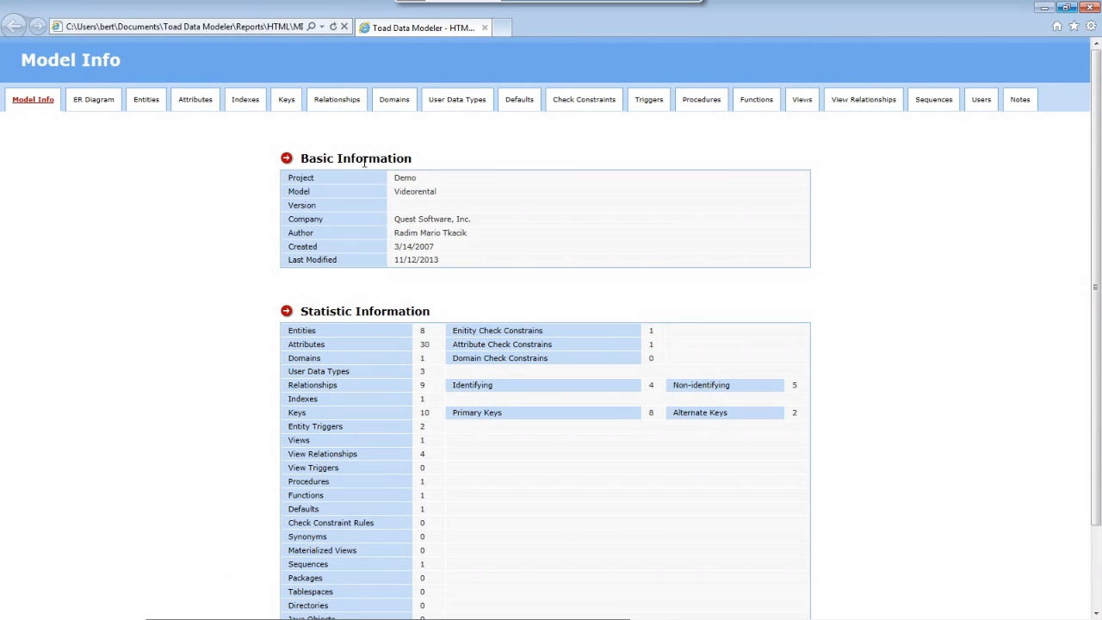
mouse_move(93, 99)
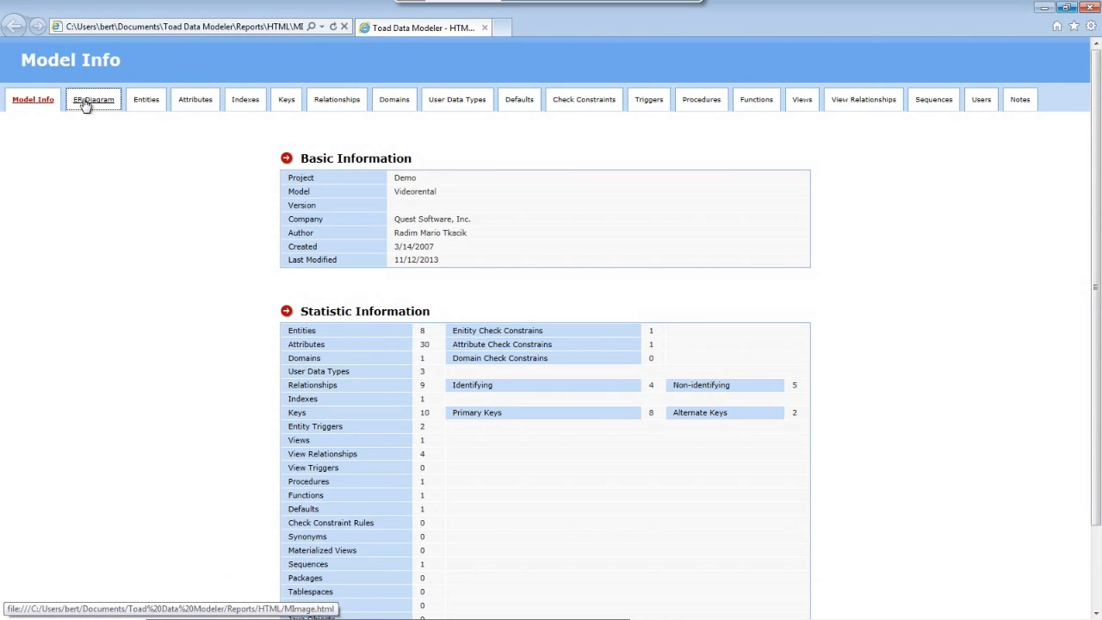
Step: Switch the report to the ER Diagram page showing the All Items diagram
click(92, 99)
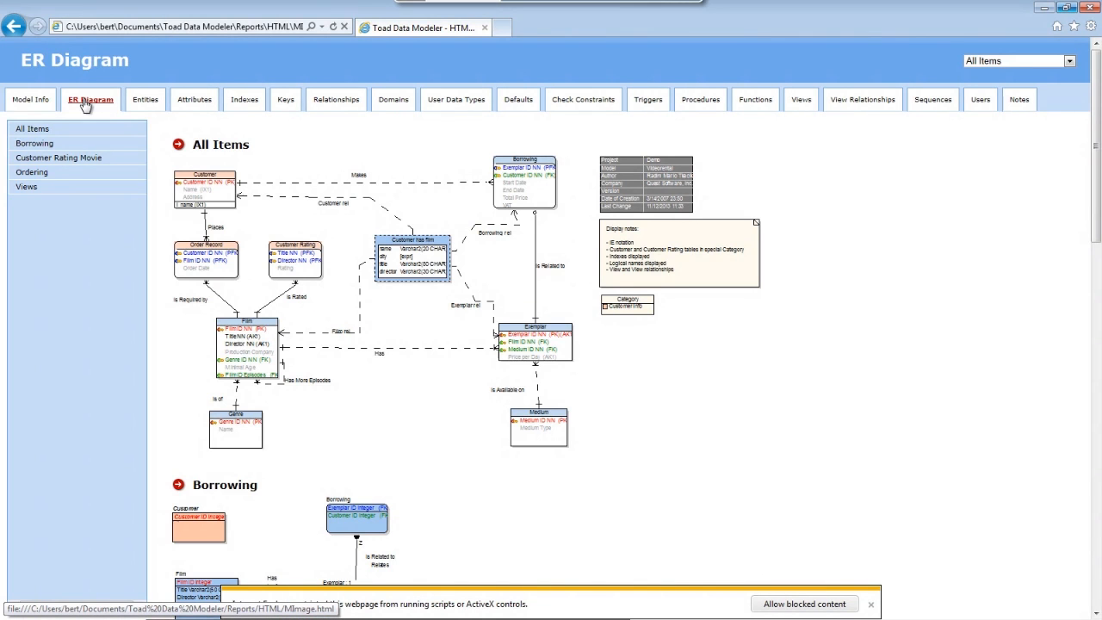